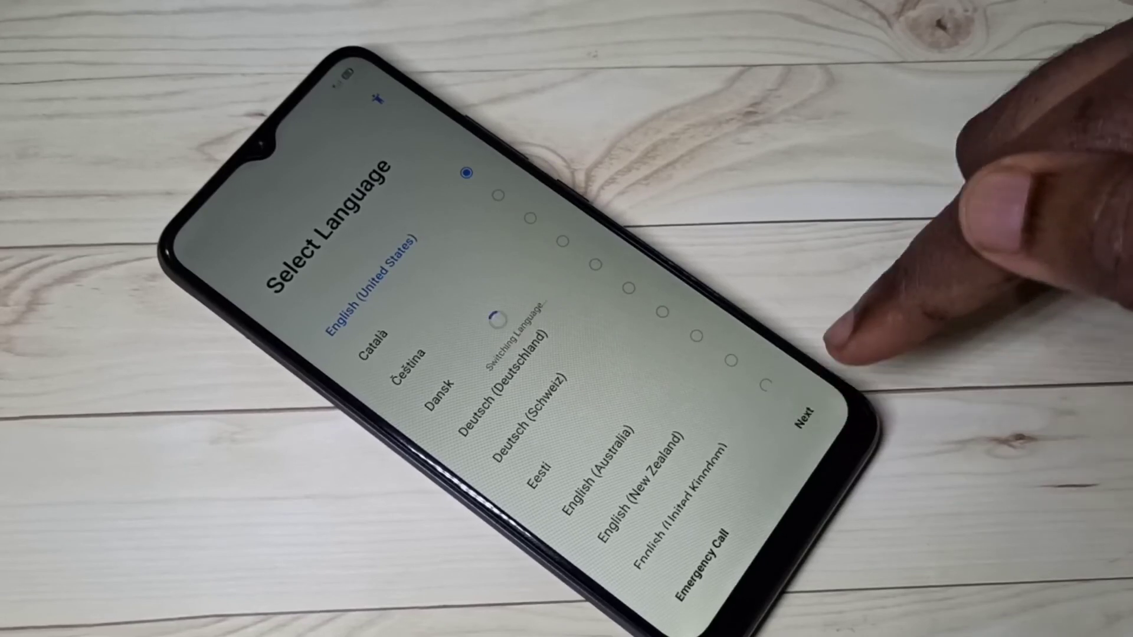
Confirm English (United States) and advance to the Select Region screen
click(805, 415)
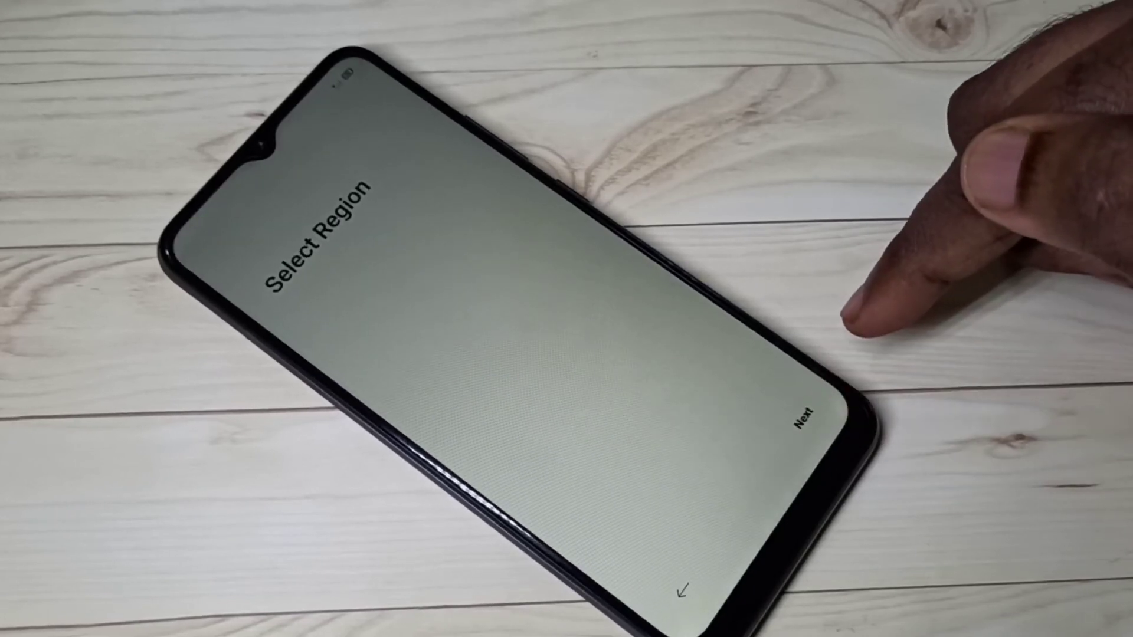